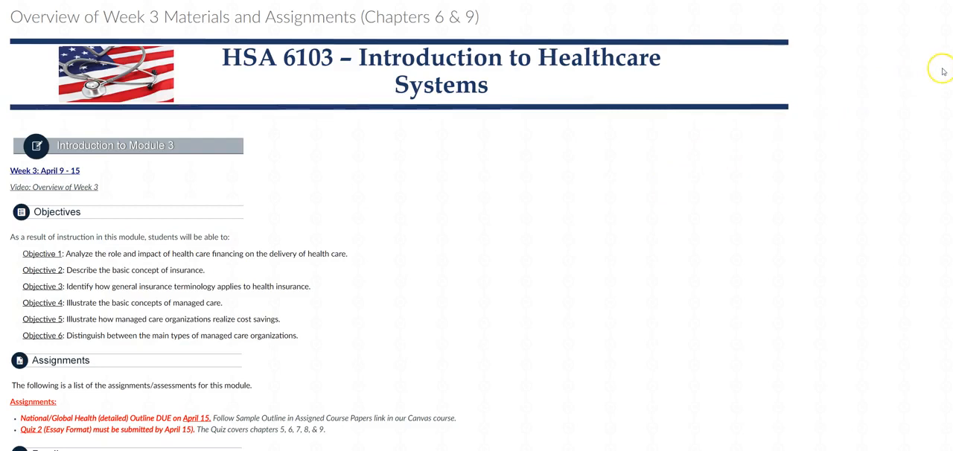
- Open the Sample Outline format.pdf under Sample Global Health Outline on the Assigned Course Projects page
{"action": "scroll", "scroll_direction": "down", "scroll_amount": 3}
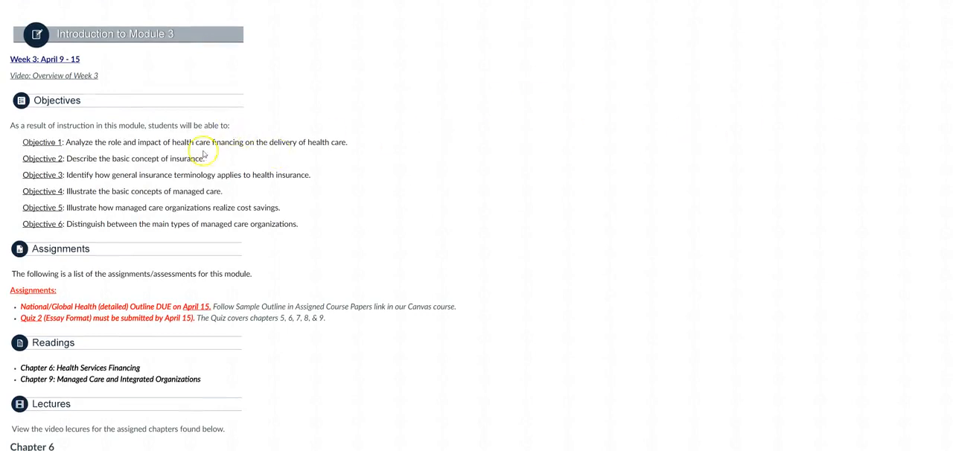
{"action": "mouse_move", "coordinate": [234, 197]}
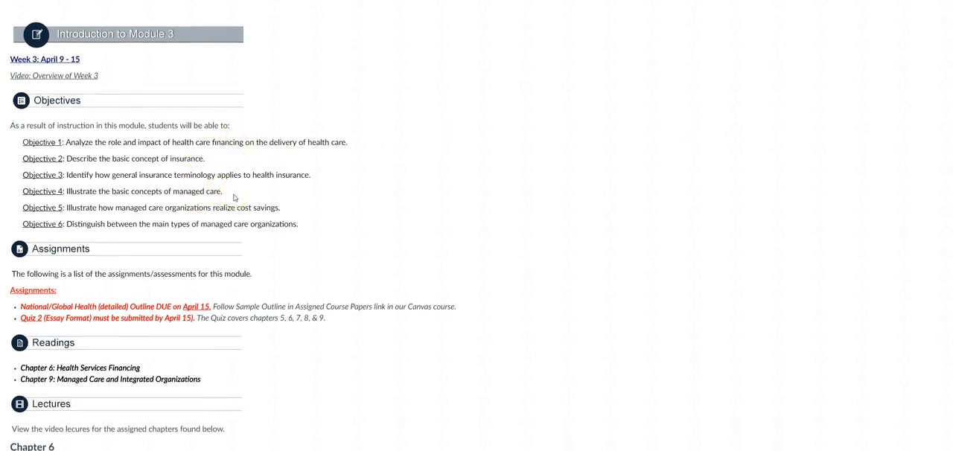
{"action": "mouse_move", "coordinate": [583, 198]}
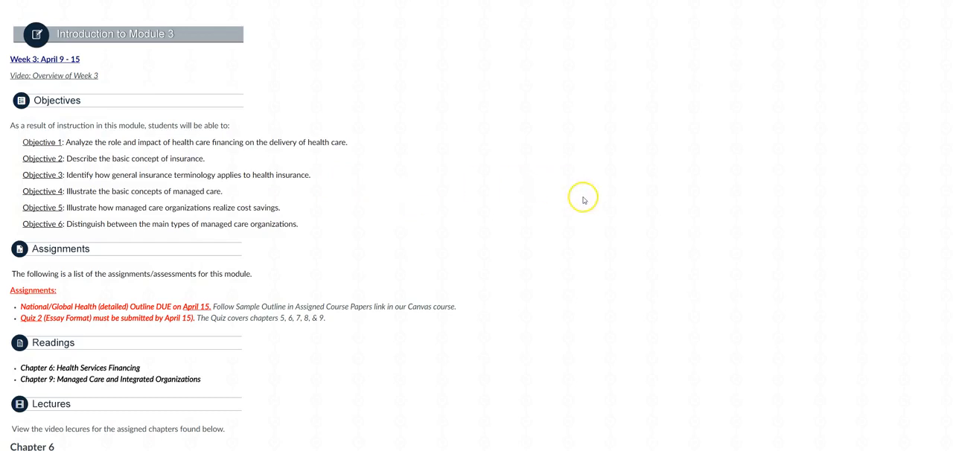
{"action": "mouse_move", "coordinate": [584, 199]}
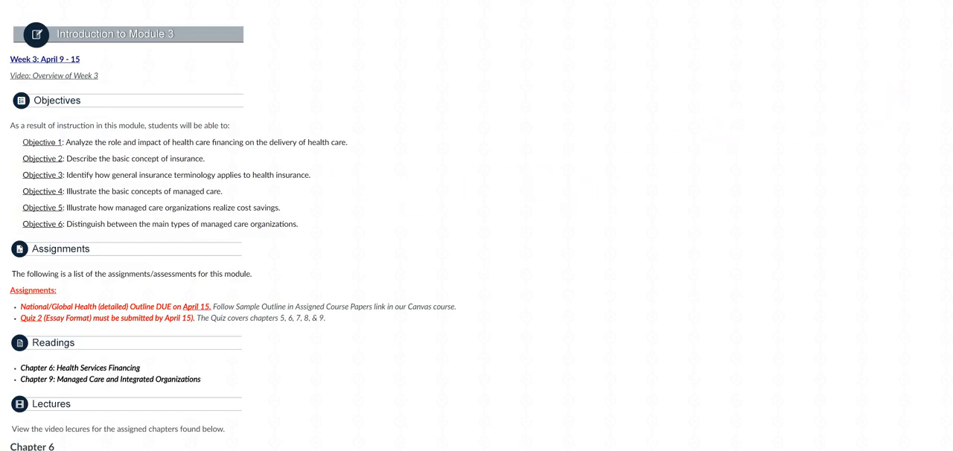
{"action": "scroll", "scroll_direction": "down", "scroll_amount": 3}
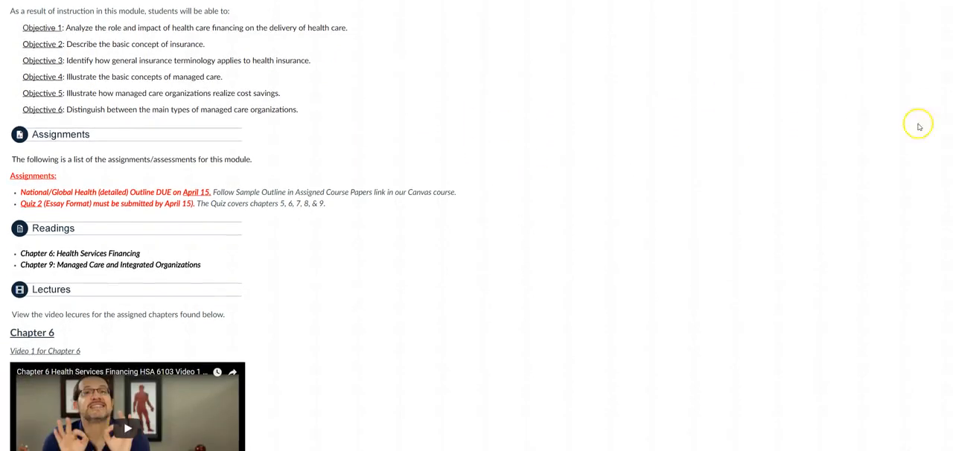
{"action": "mouse_move", "coordinate": [400, 175]}
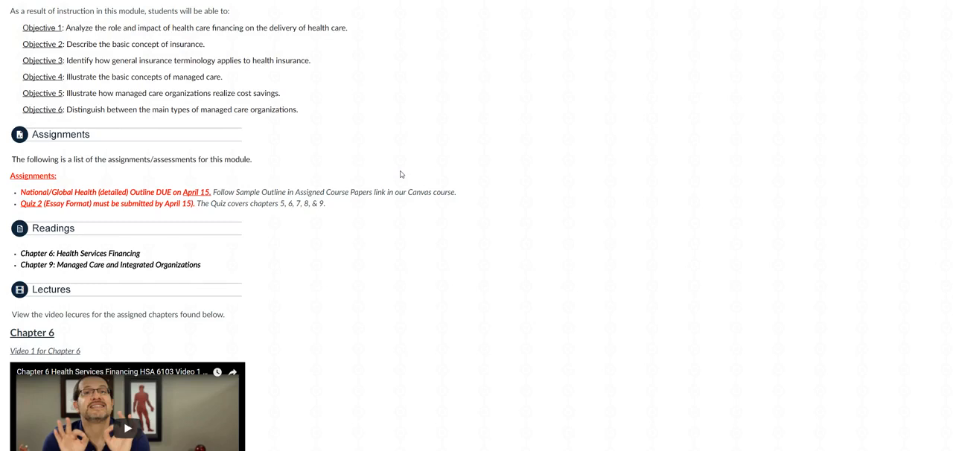
{"action": "mouse_move", "coordinate": [259, 141]}
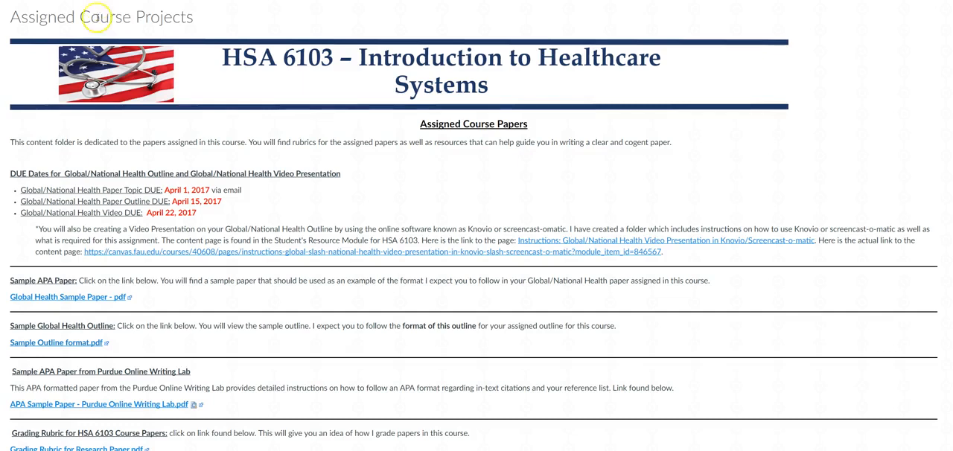
{"action": "mouse_move", "coordinate": [77, 333]}
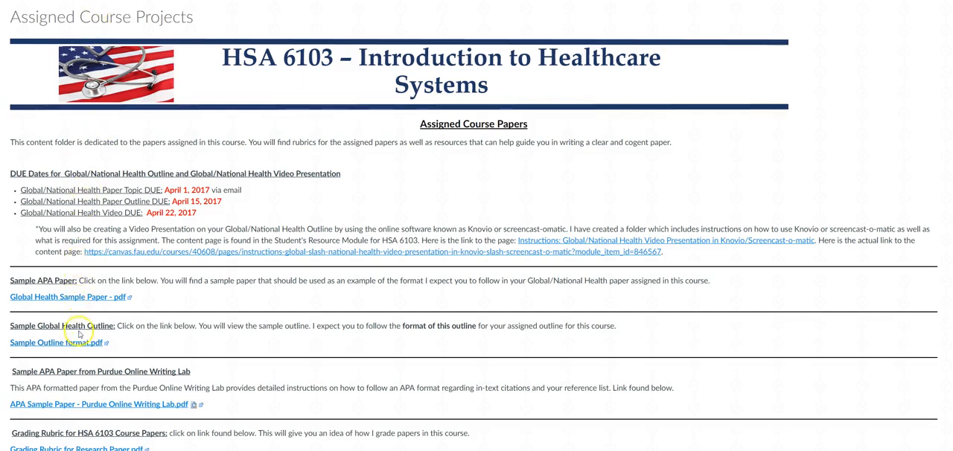
{"action": "mouse_move", "coordinate": [88, 67]}
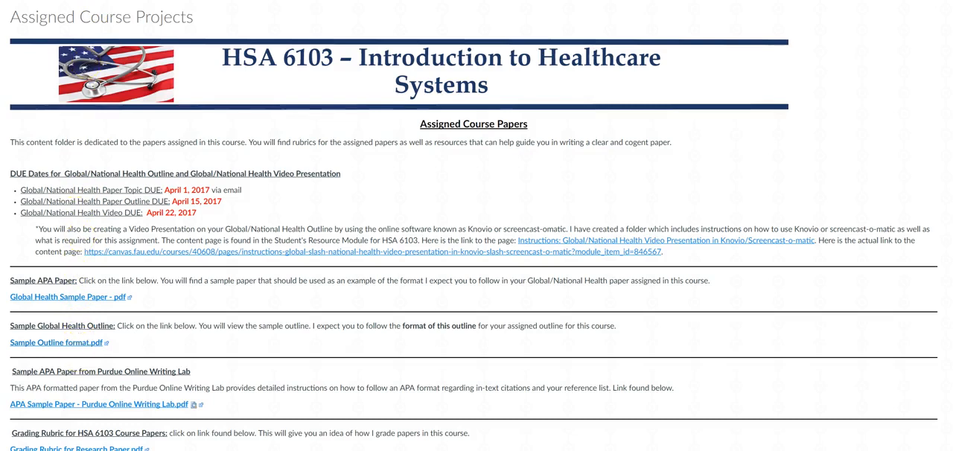
{"action": "left_click", "coordinate": [57, 342]}
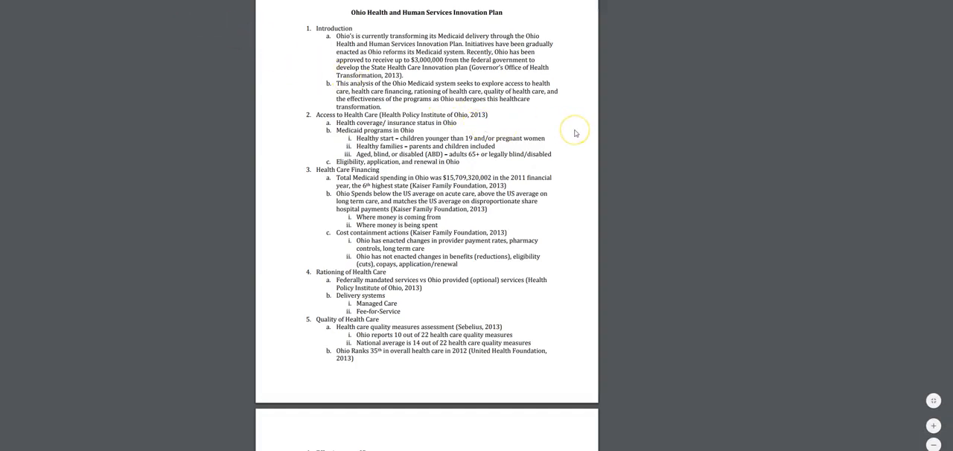
- Scroll through the sample Ohio Health and Human Services Innovation Plan outline preview
{"action": "scroll", "scroll_direction": "down", "scroll_amount": 3}
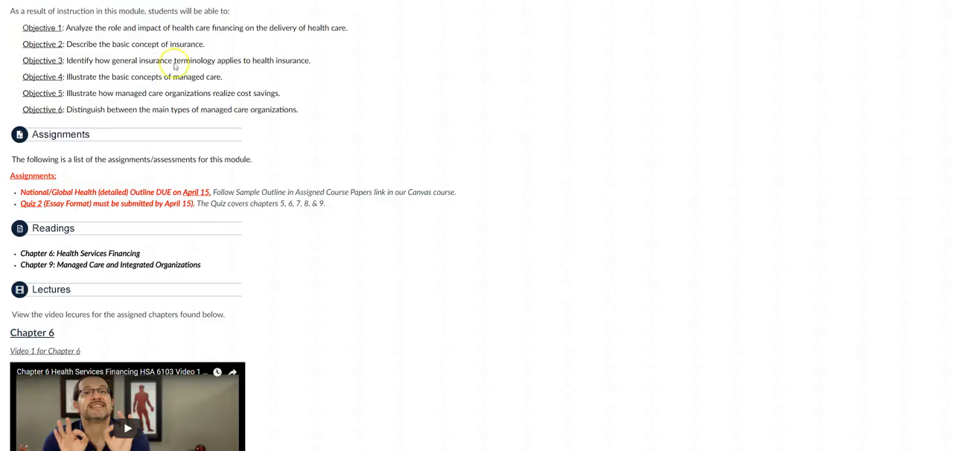
{"action": "mouse_move", "coordinate": [187, 252]}
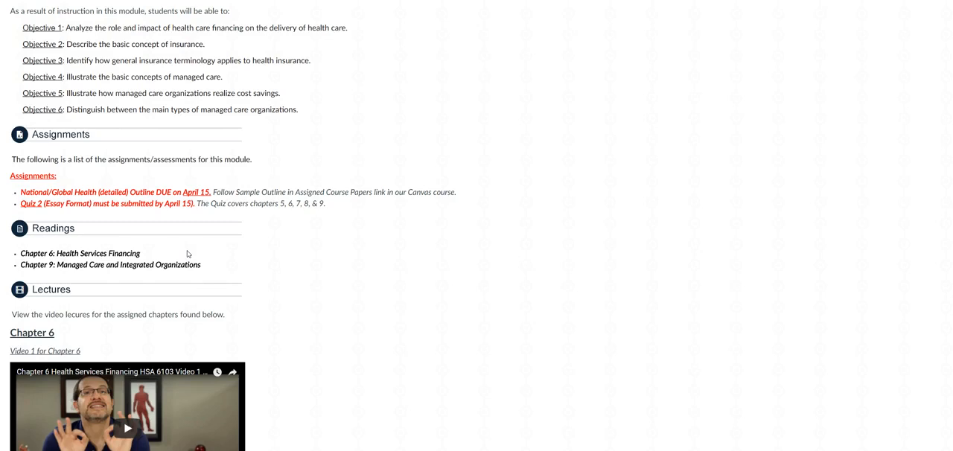
{"action": "mouse_move", "coordinate": [940, 128]}
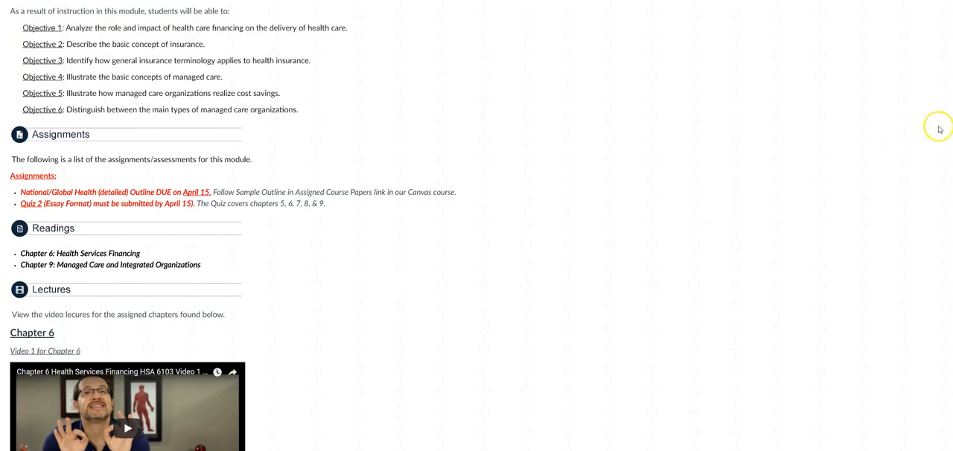
- Scroll the Week 3 overview down to the Chapter 6 and 9 videos and To Do checklist
{"action": "scroll", "scroll_direction": "down", "scroll_amount": 3}
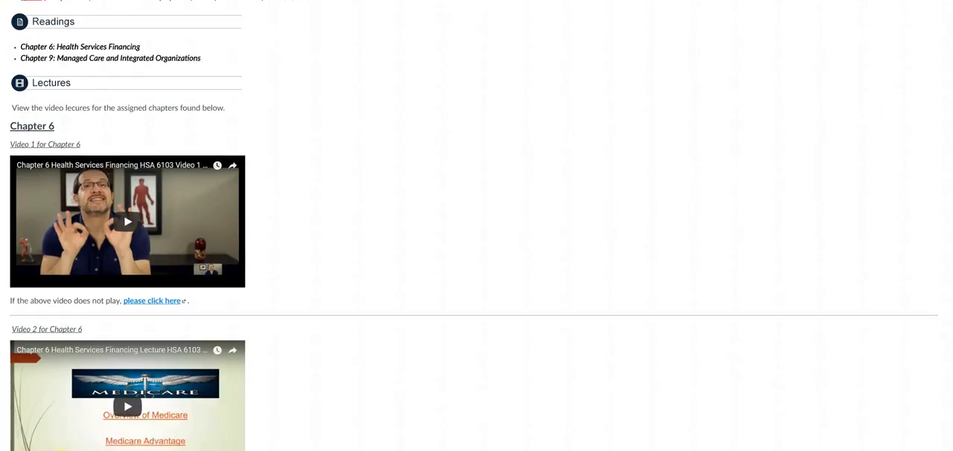
{"action": "scroll", "scroll_direction": "down", "scroll_amount": 3}
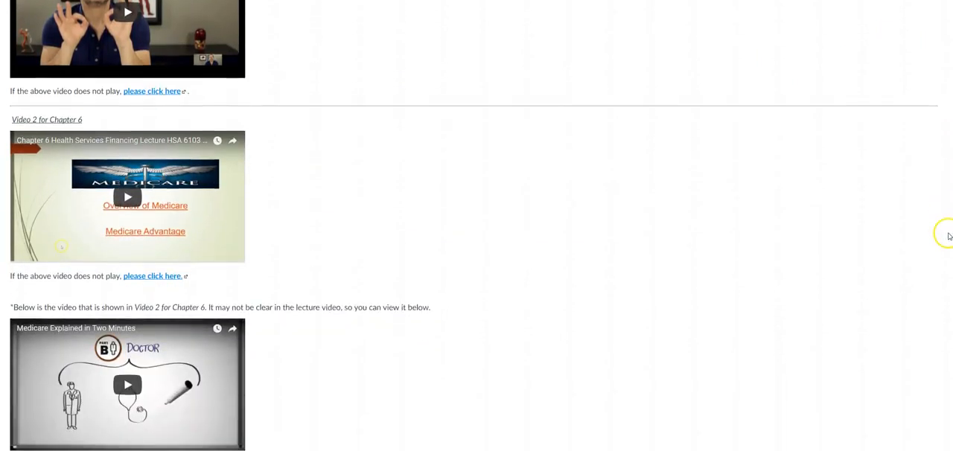
{"action": "scroll", "scroll_direction": "down", "scroll_amount": 3}
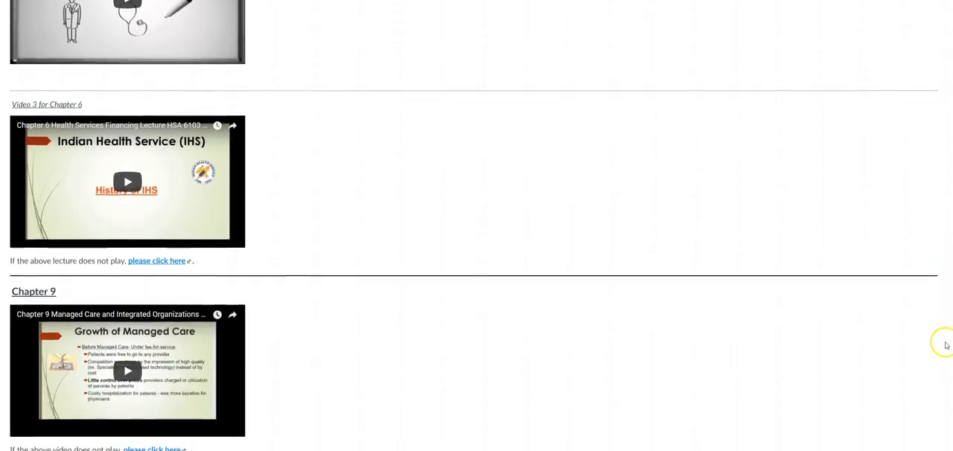
{"action": "scroll", "scroll_direction": "down", "scroll_amount": 3}
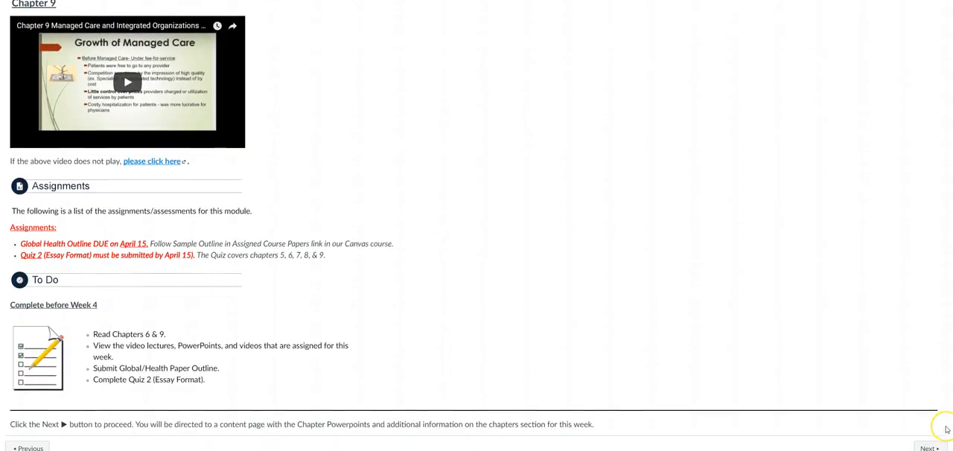
{"action": "mouse_move", "coordinate": [542, 417]}
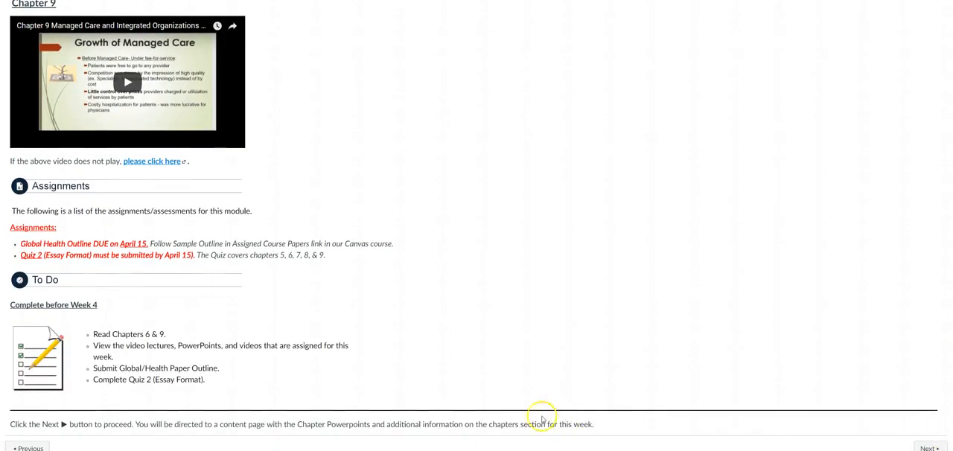
{"action": "mouse_move", "coordinate": [323, 378]}
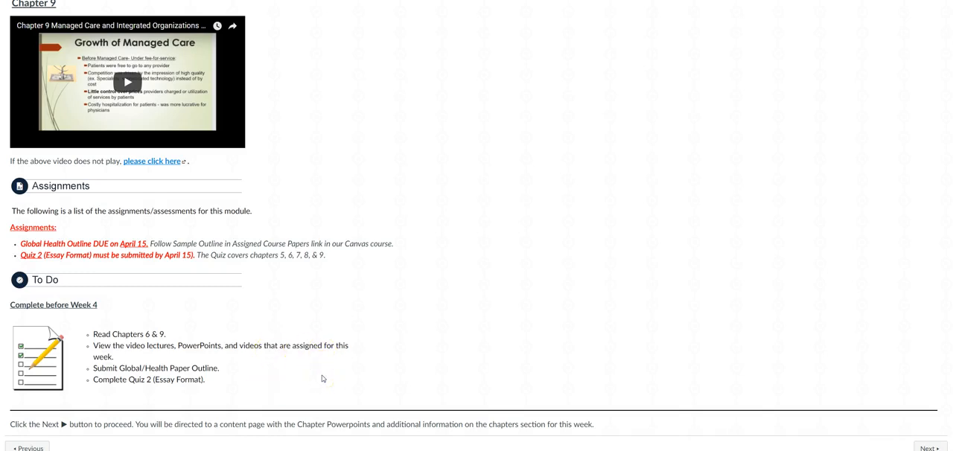
{"action": "mouse_move", "coordinate": [887, 431]}
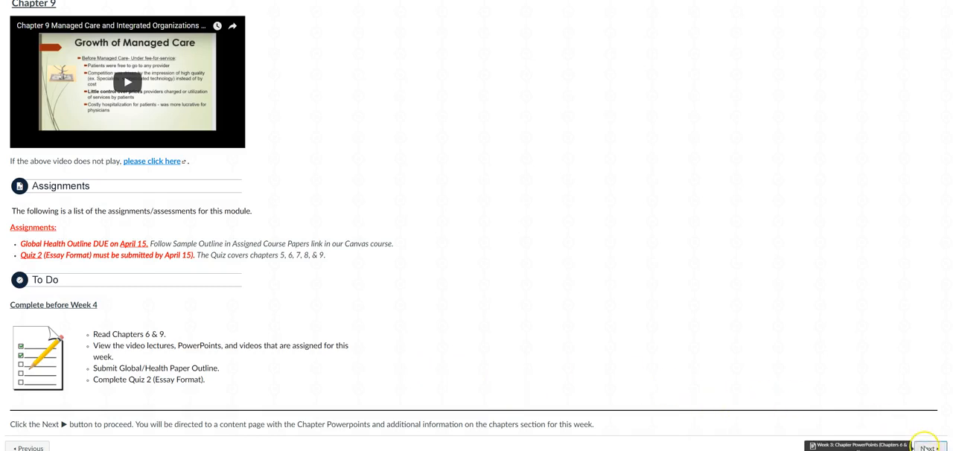
- Go Next to Week 3: Chapter PowerPoints (Chapters 6 & 9) and review its files, terminology documents and notes
{"action": "left_click", "coordinate": [927, 447]}
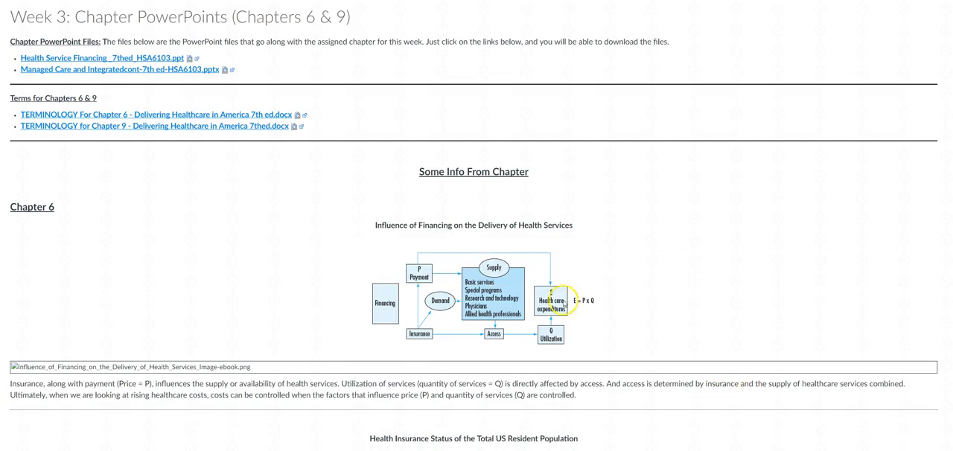
{"action": "mouse_move", "coordinate": [200, 63]}
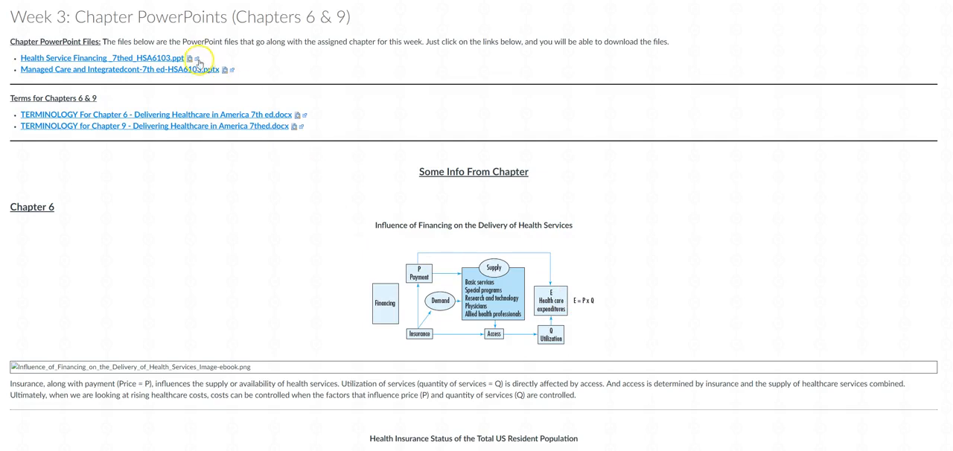
{"action": "mouse_move", "coordinate": [250, 65]}
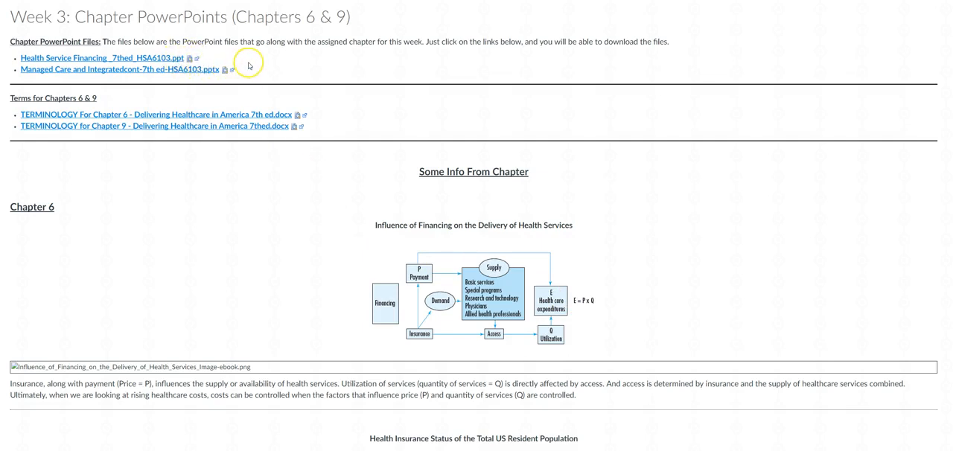
{"action": "mouse_move", "coordinate": [249, 66]}
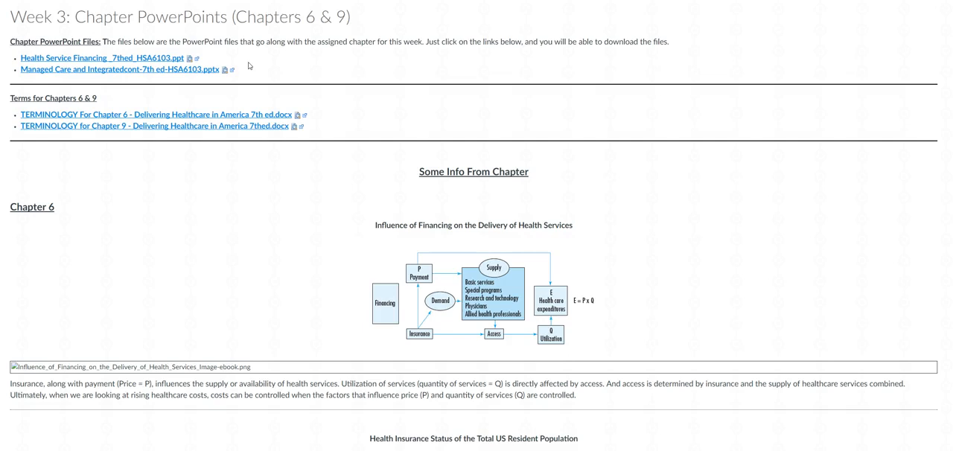
{"action": "scroll", "scroll_direction": "down", "scroll_amount": 3}
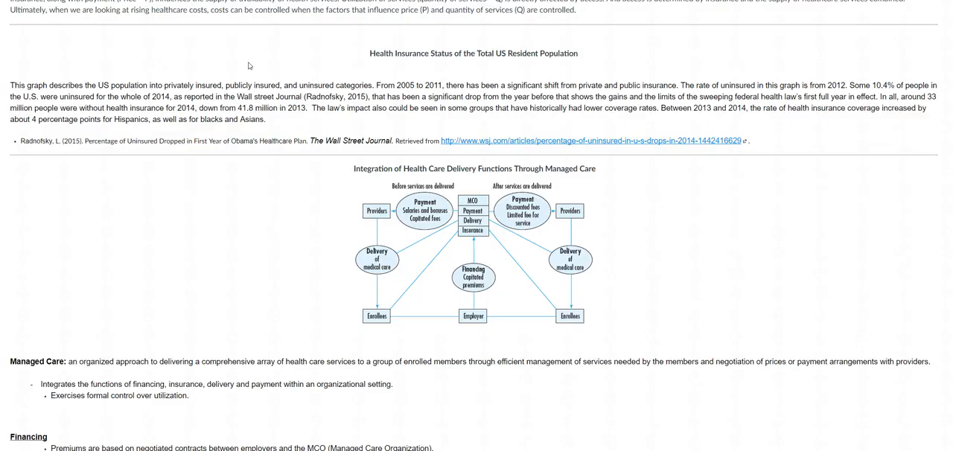
{"action": "scroll", "scroll_direction": "up", "scroll_amount": 3}
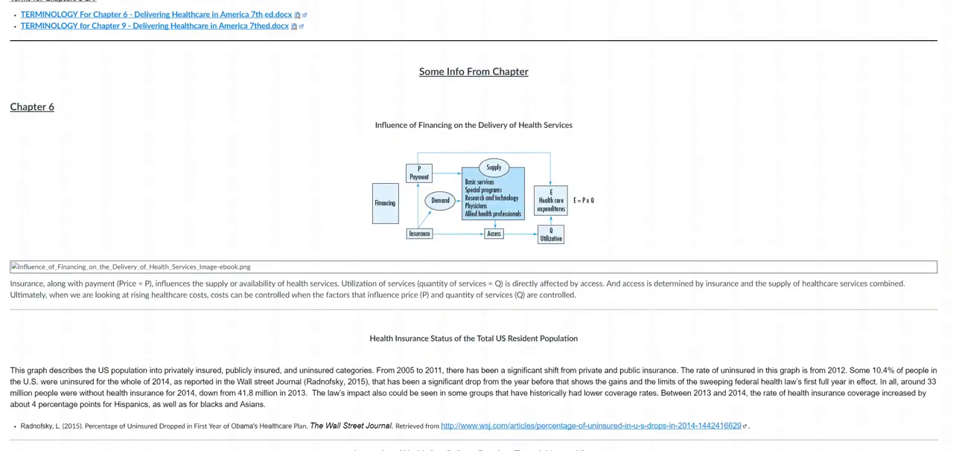
{"action": "scroll", "scroll_direction": "up", "scroll_amount": 3}
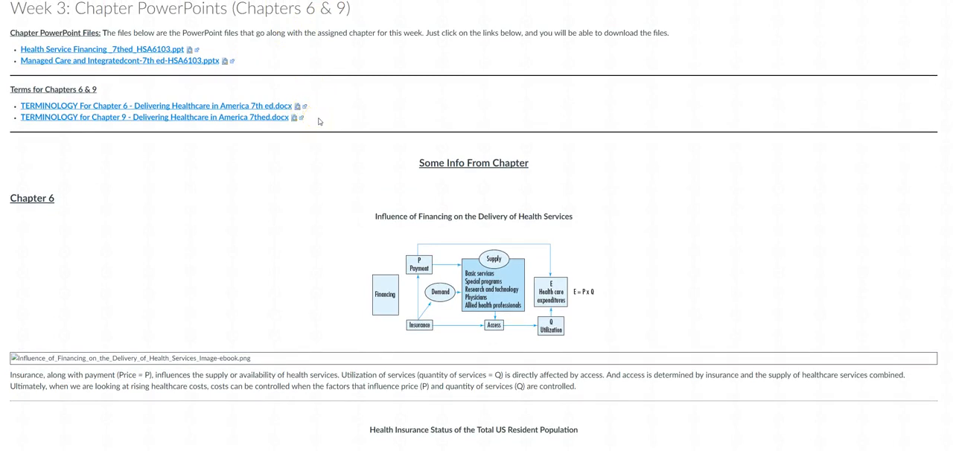
{"action": "mouse_move", "coordinate": [902, 73]}
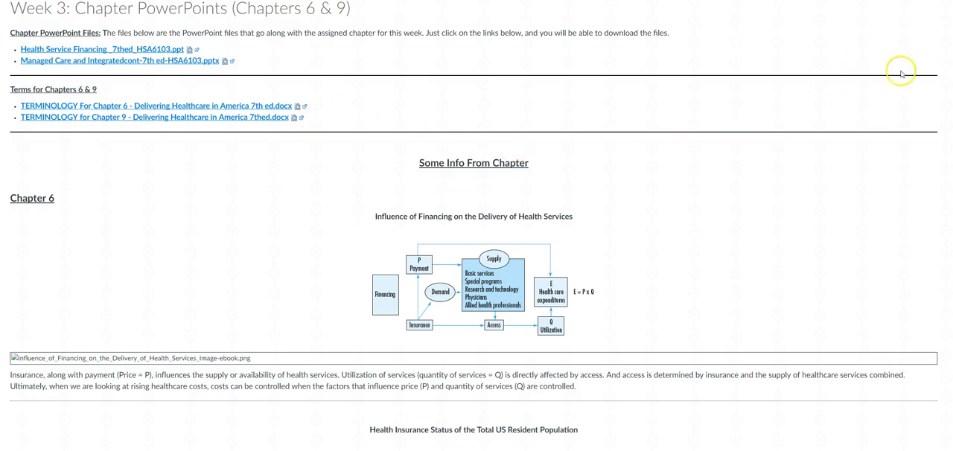
{"action": "scroll", "scroll_direction": "down", "scroll_amount": 3}
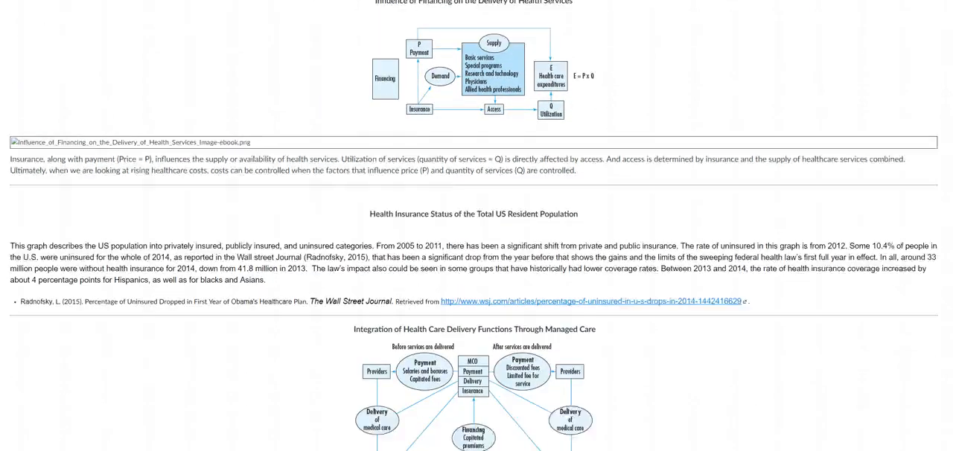
{"action": "scroll", "scroll_direction": "down", "scroll_amount": 3}
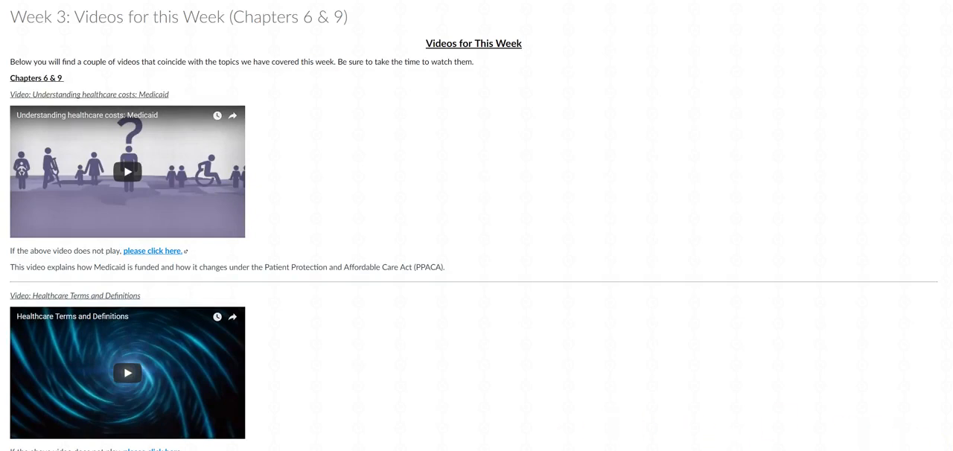
{"action": "mouse_move", "coordinate": [256, 312]}
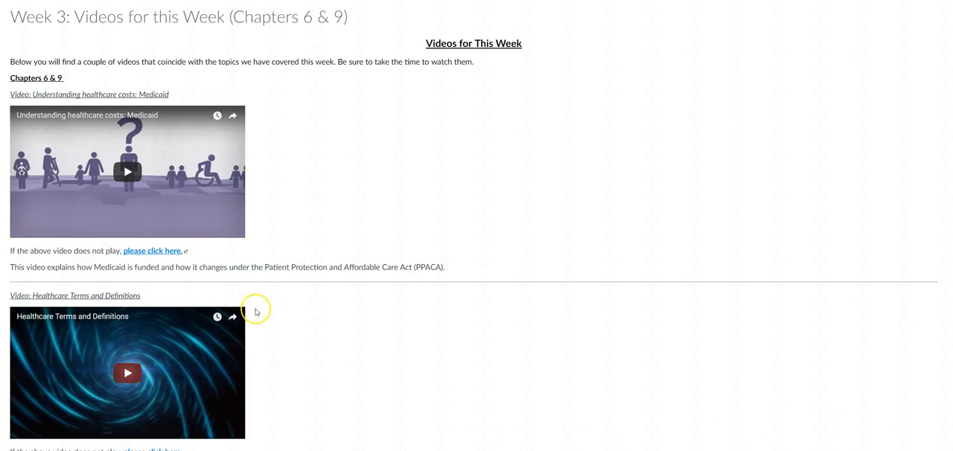
{"action": "mouse_move", "coordinate": [305, 308]}
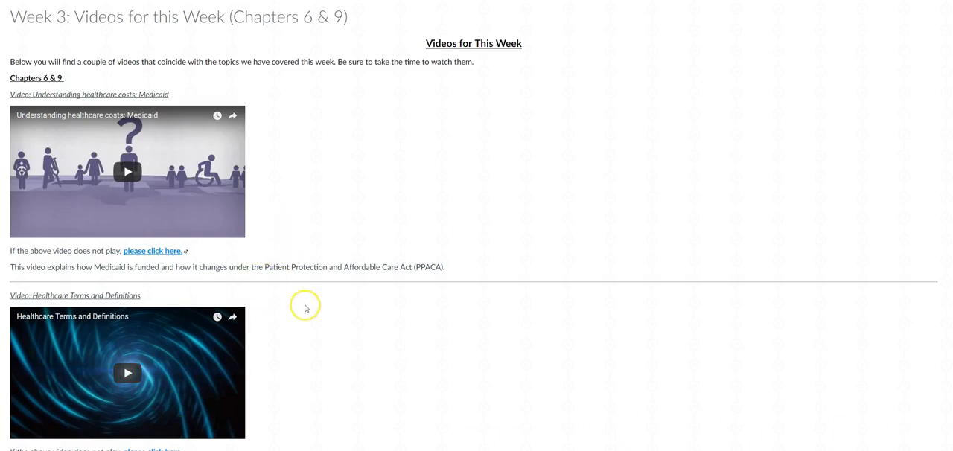
{"action": "mouse_move", "coordinate": [827, 163]}
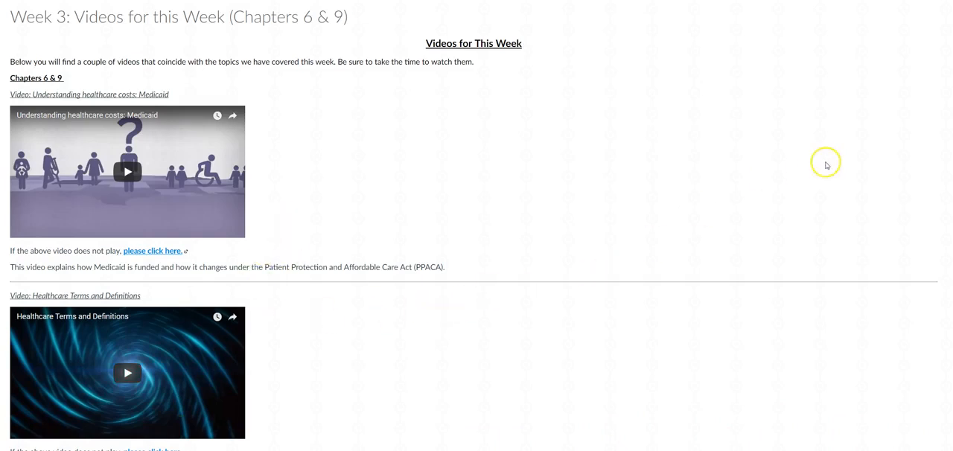
- Scroll the Week 3 Videos page down to the HMOs/PPOs/HDHPs and Accountable Care Organization videos
{"action": "scroll", "scroll_direction": "down", "scroll_amount": 3}
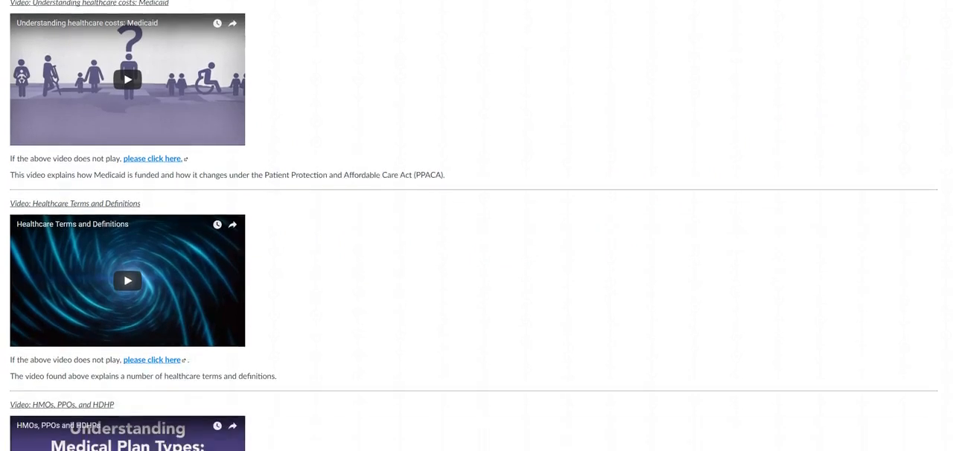
{"action": "scroll", "scroll_direction": "down", "scroll_amount": 3}
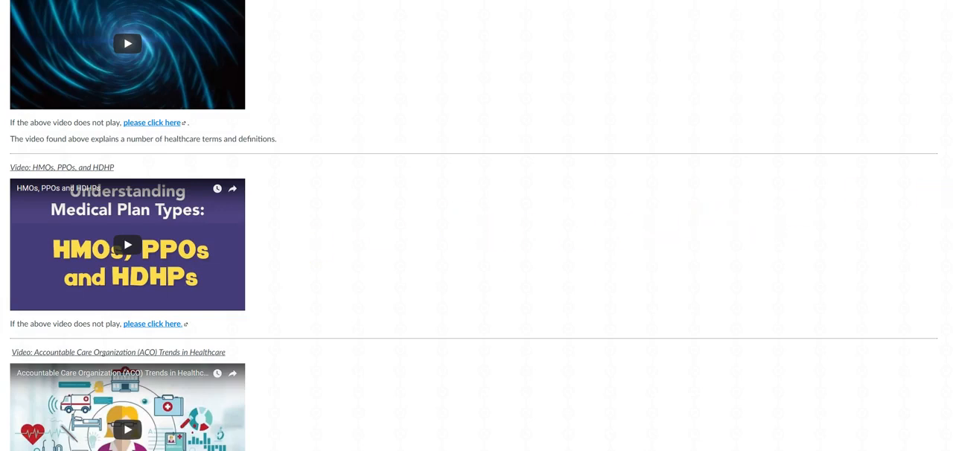
{"action": "scroll", "scroll_direction": "down", "scroll_amount": 3}
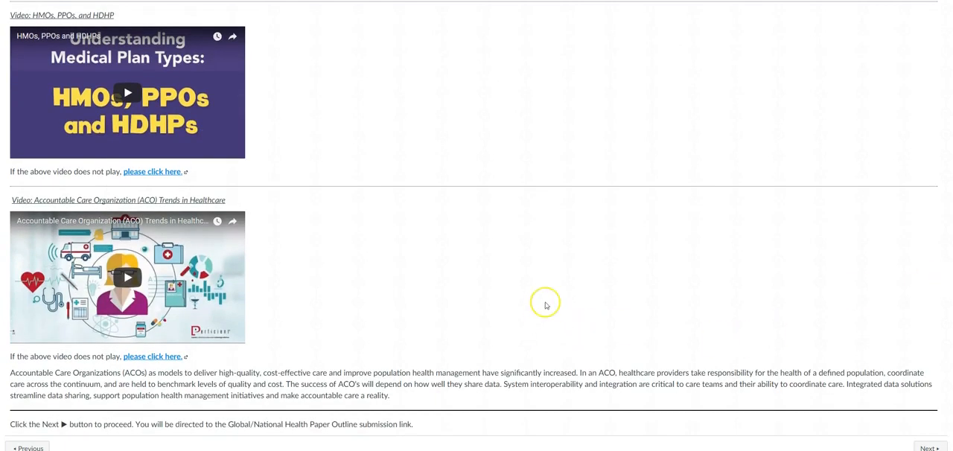
{"action": "mouse_move", "coordinate": [545, 306]}
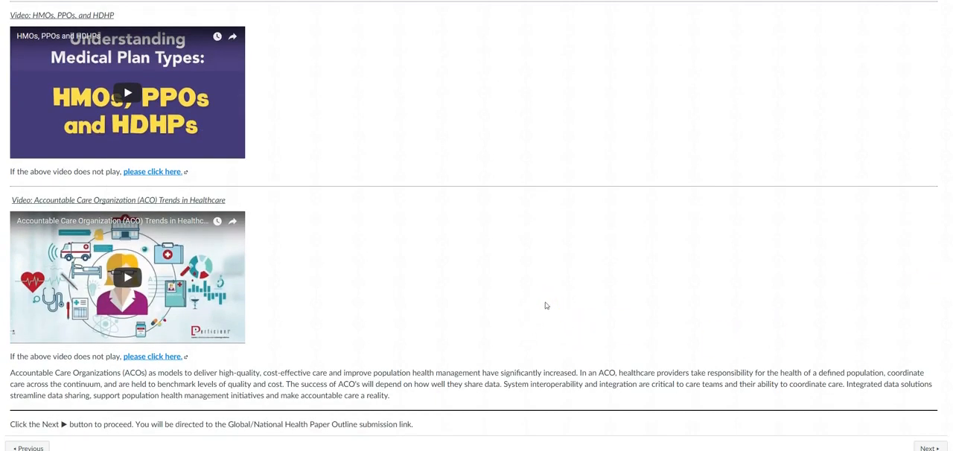